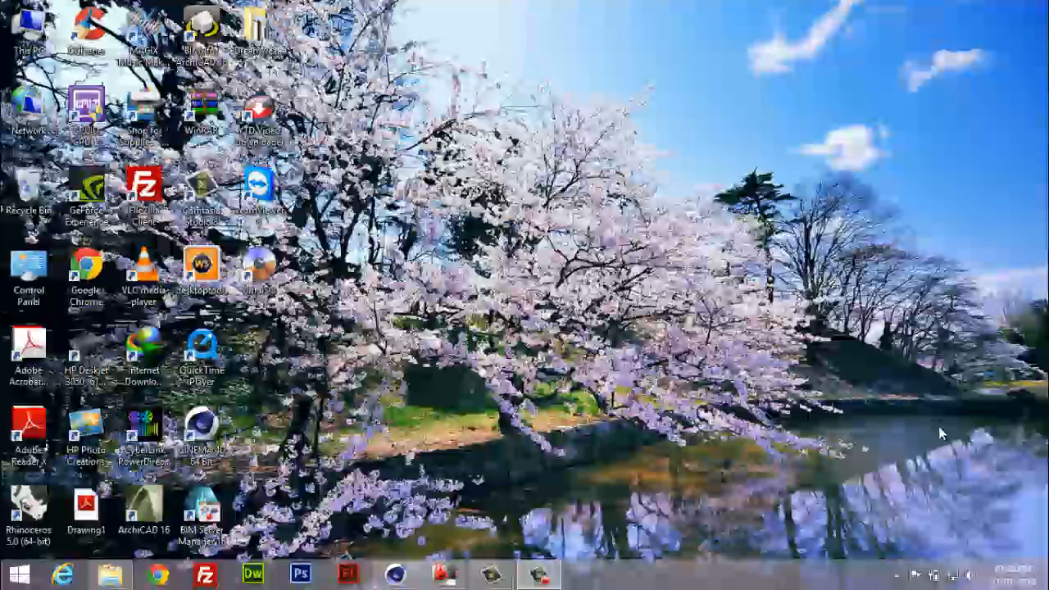
Bring the AutoCAD floor plan drawing to the front from the taskbar
left_click(445, 572)
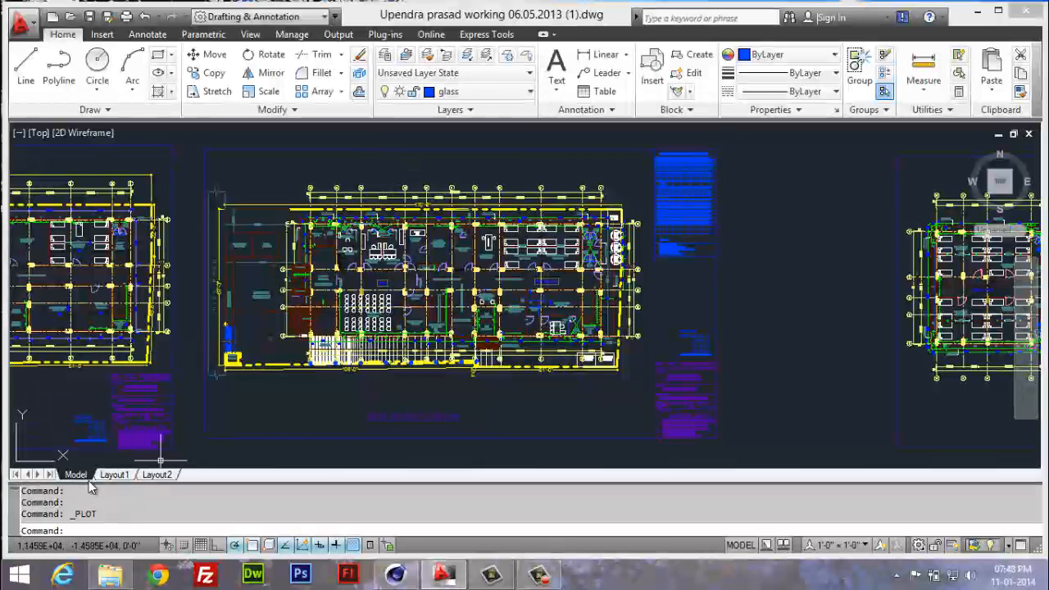
left_click(114, 474)
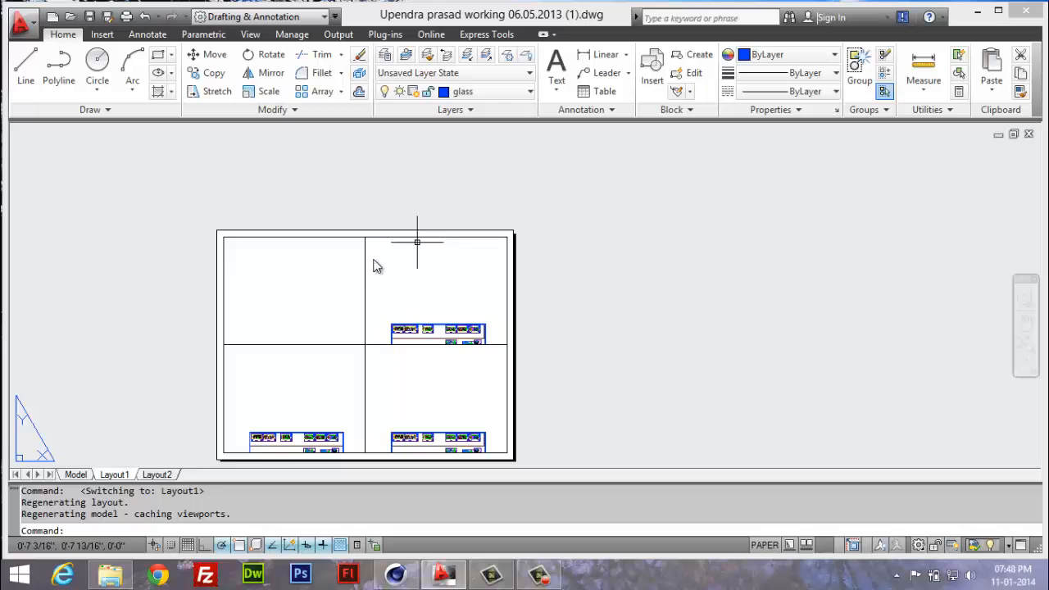
mouse_move(289, 426)
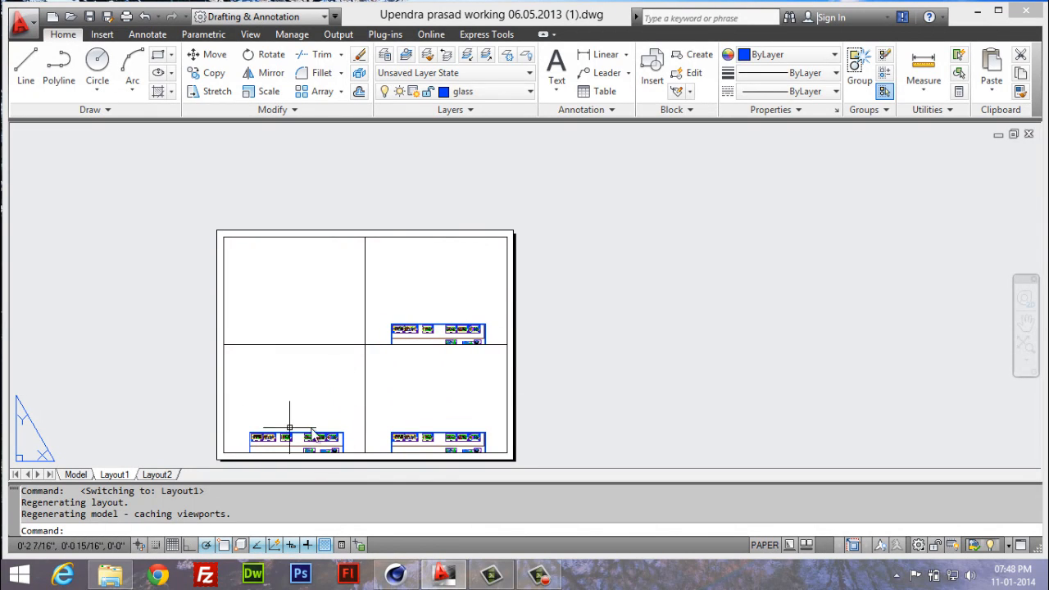
mouse_move(358, 442)
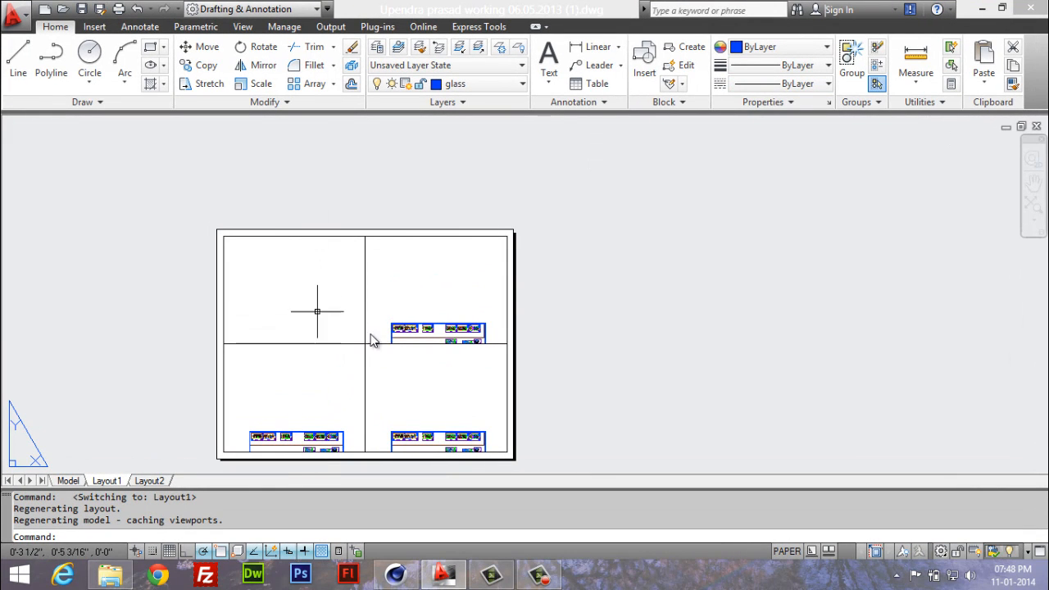
left_click(67, 481)
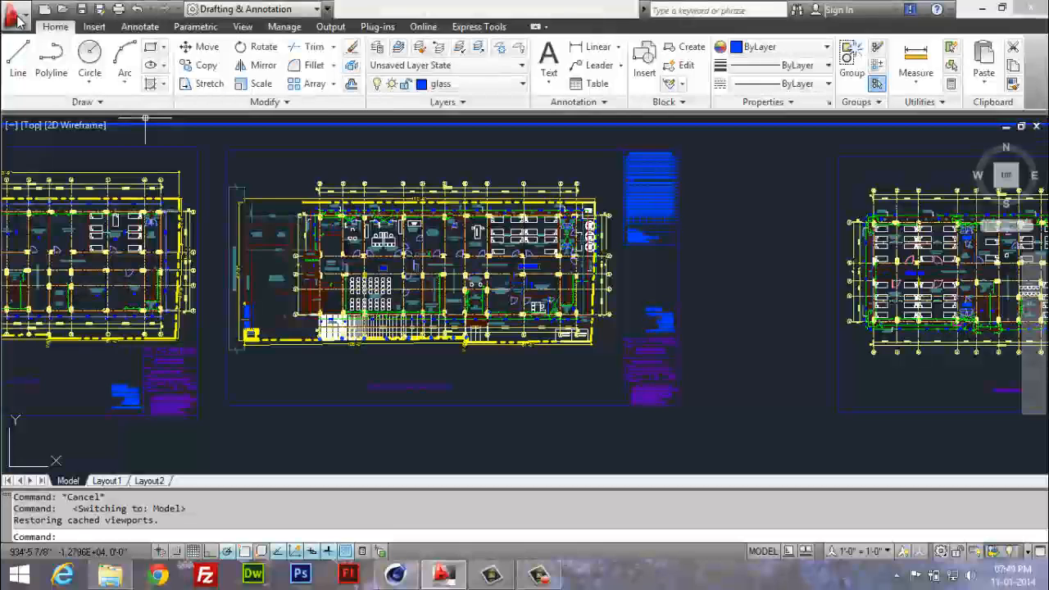
Start the Plot command and acknowledge the unavailable HP Officejet Pro K8600 plotter warning
left_click(15, 10)
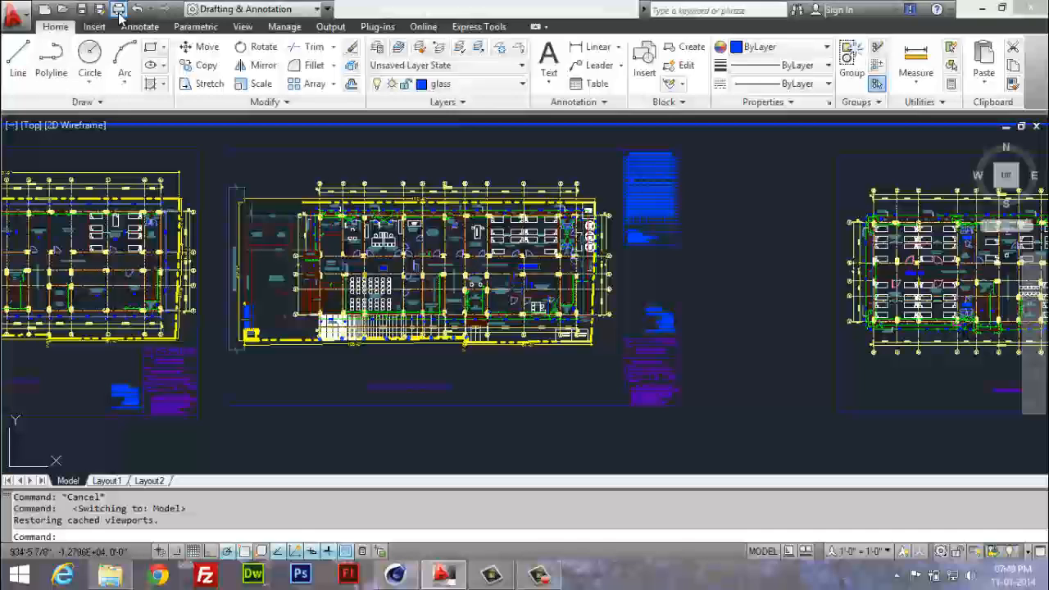
left_click(118, 9)
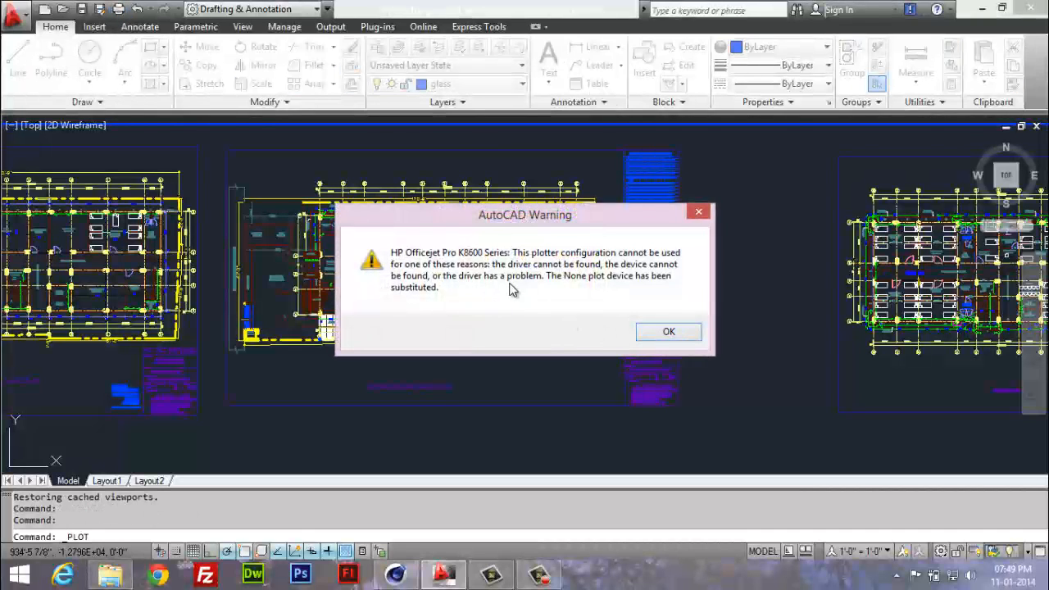
left_click(668, 331)
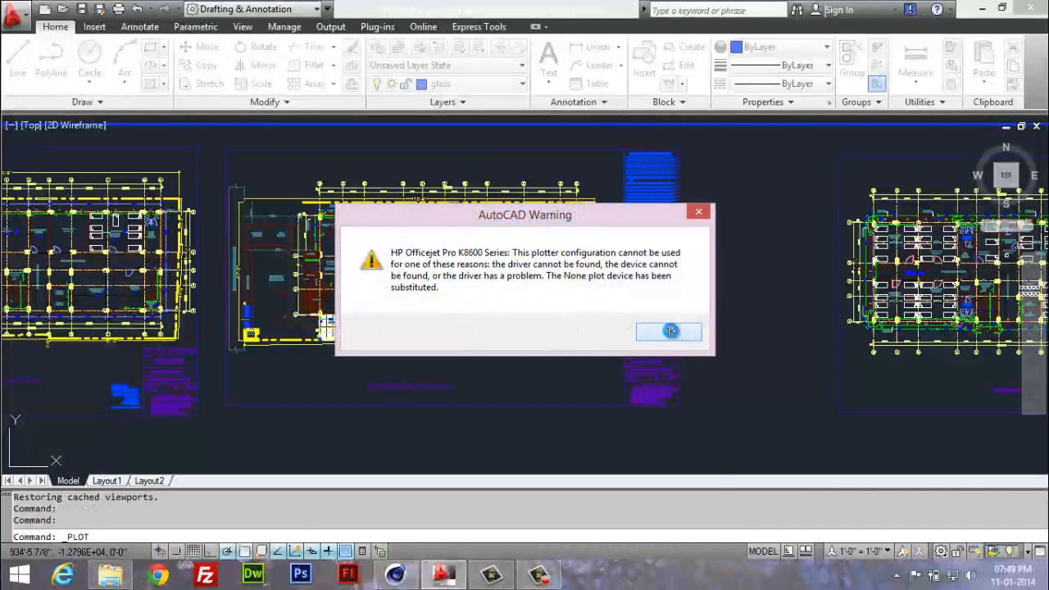
left_click(670, 330)
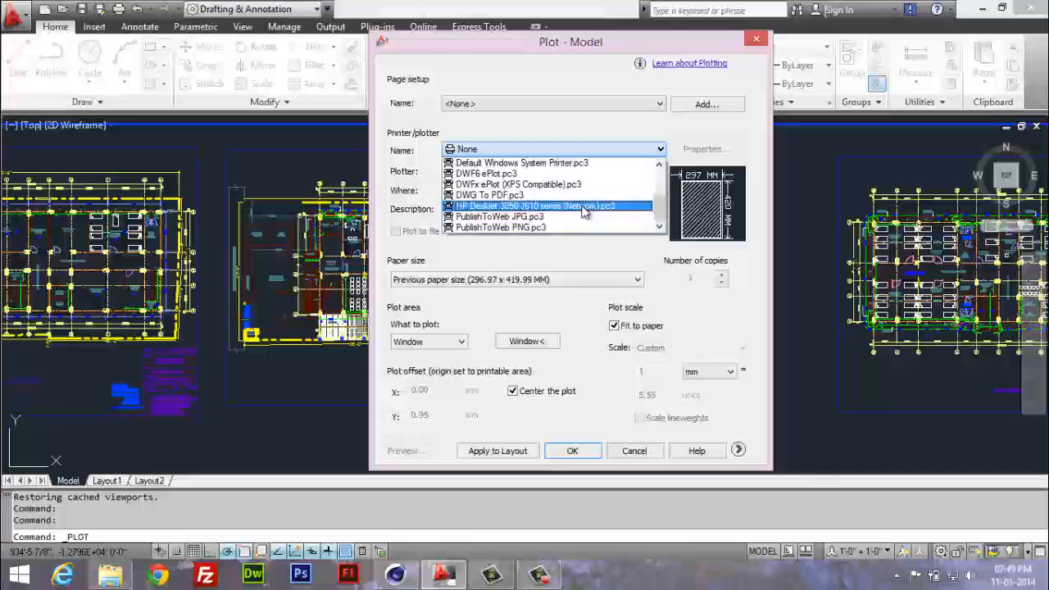
mouse_move(533, 213)
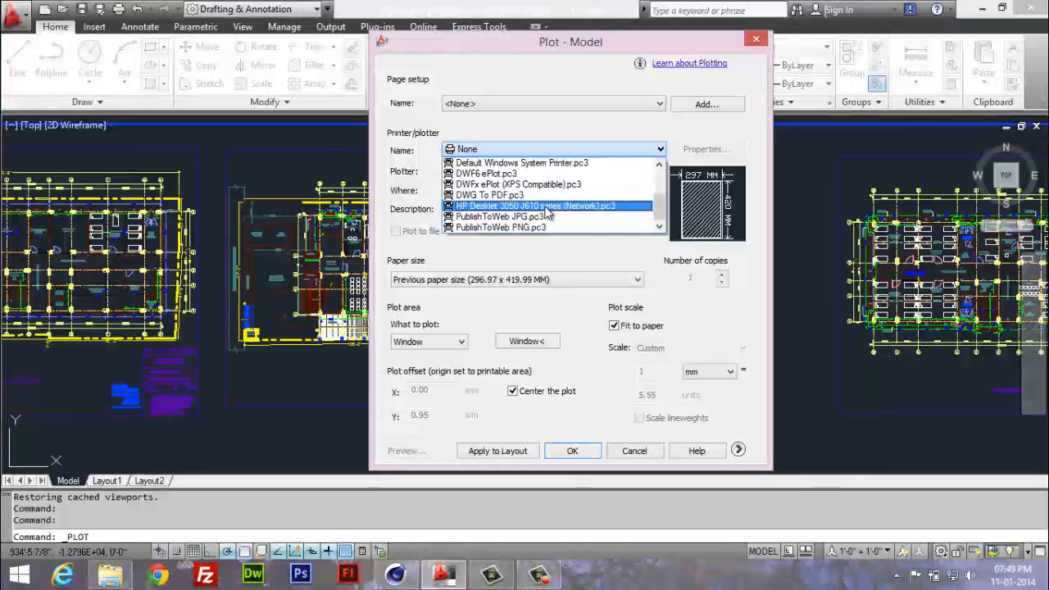
Choose HP Deskjet 3050 J610 series (Network).pc3 as the plotter, keeping A4 paper fit to paper
left_click(528, 206)
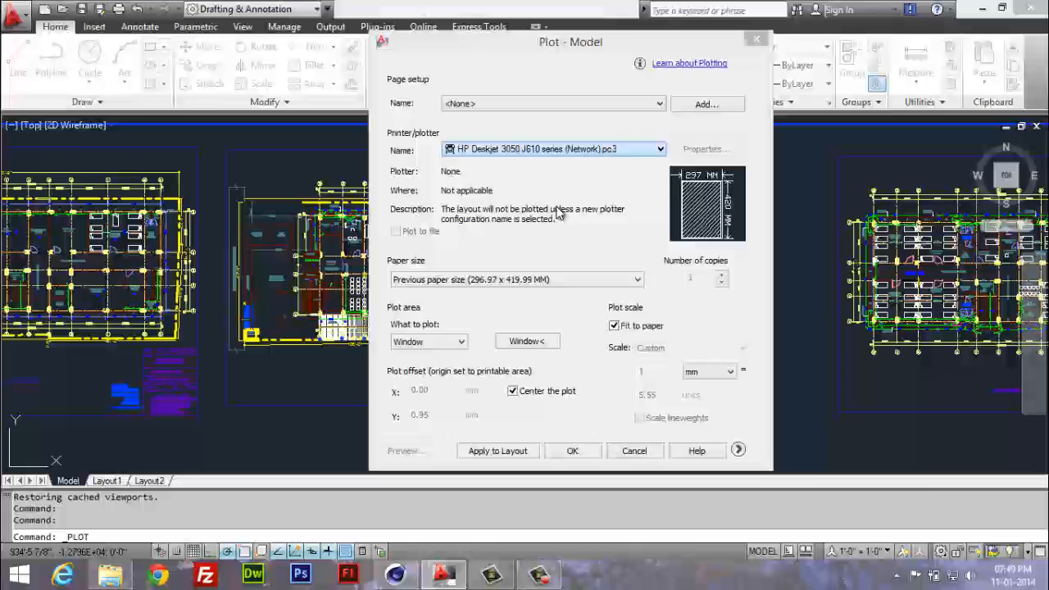
left_click(553, 148)
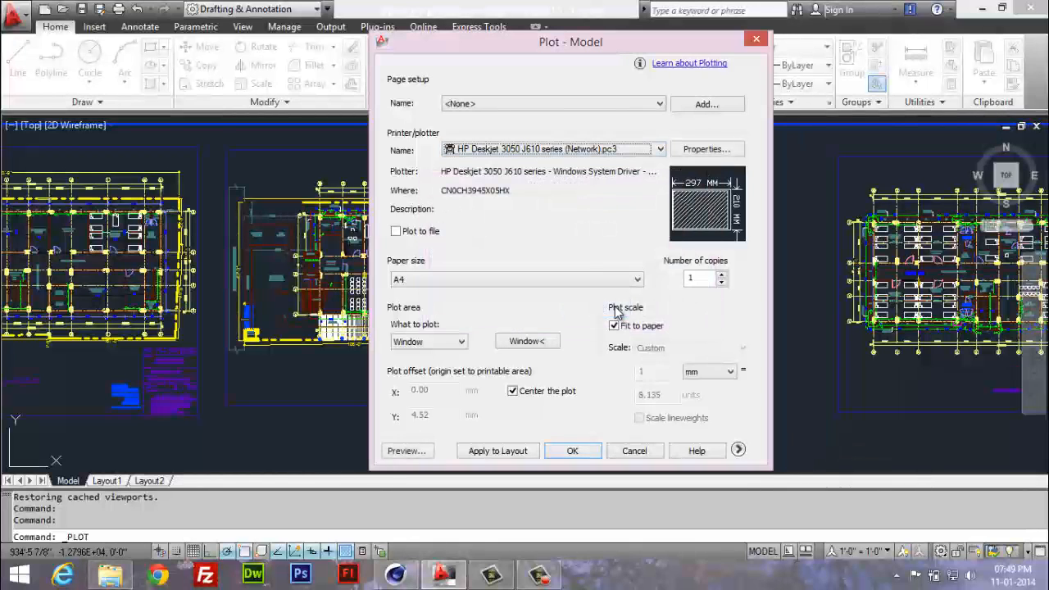
mouse_move(612, 302)
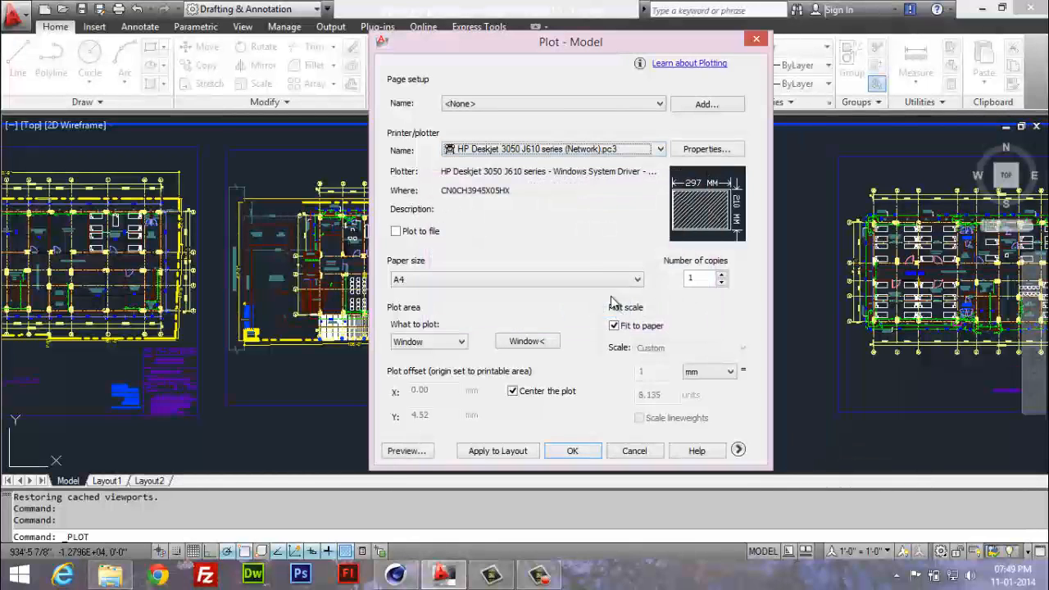
left_click(659, 149)
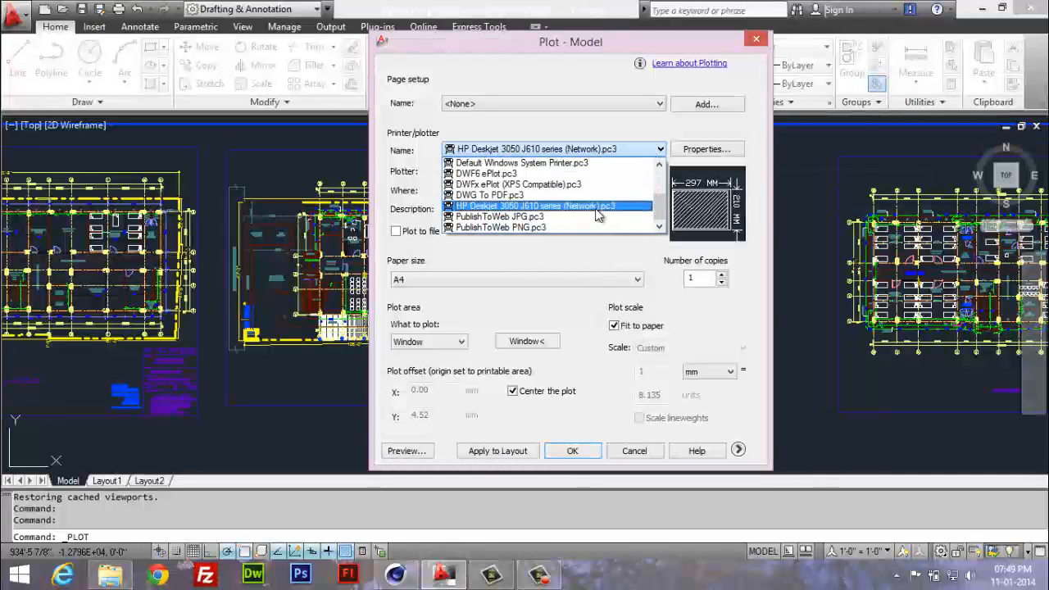
left_click(537, 206)
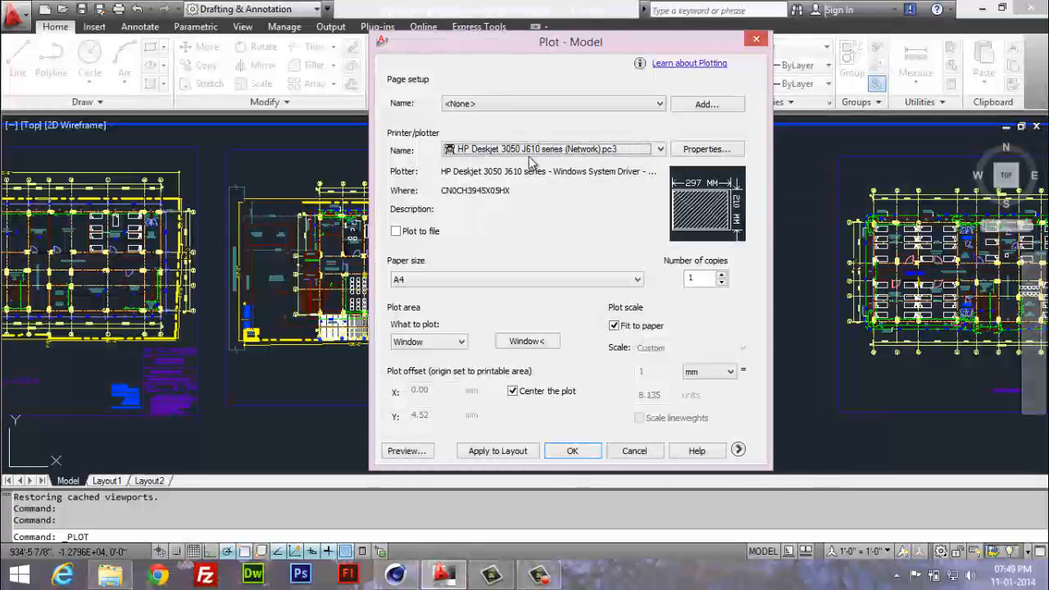
mouse_move(586, 190)
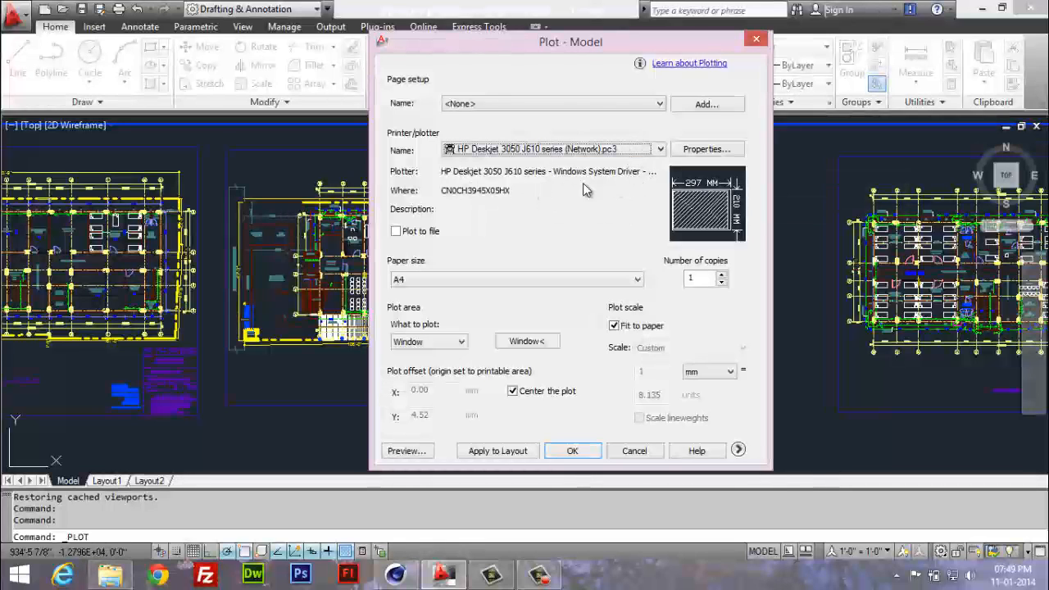
left_click(658, 149)
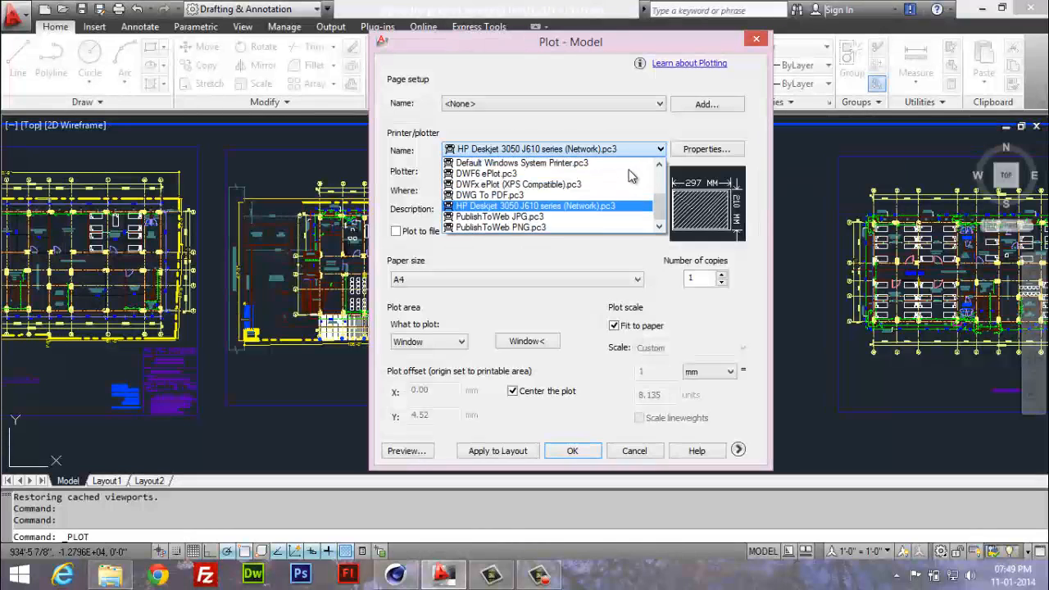
left_click(533, 206)
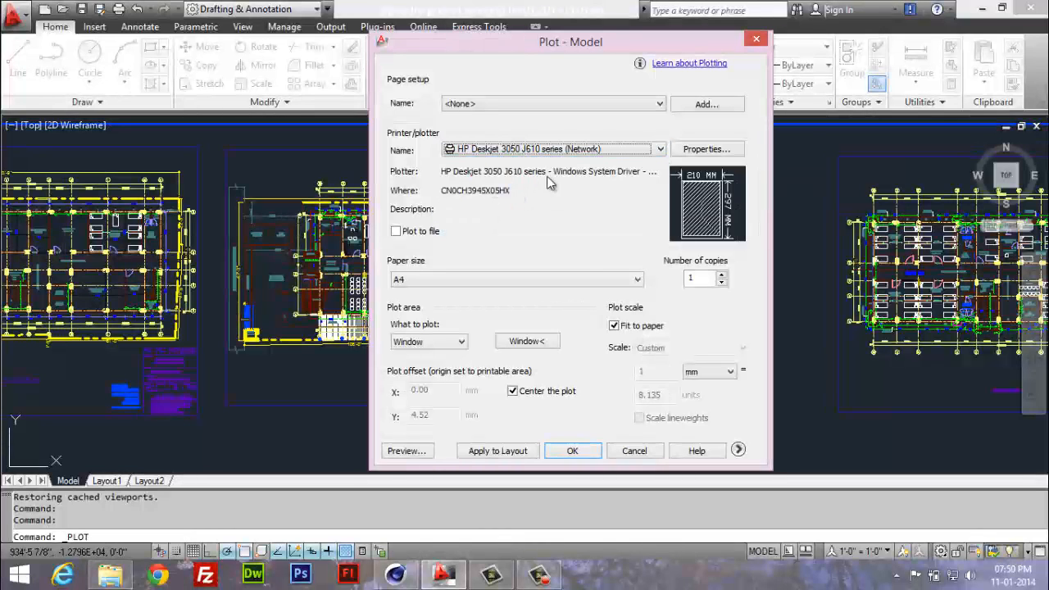
mouse_move(653, 155)
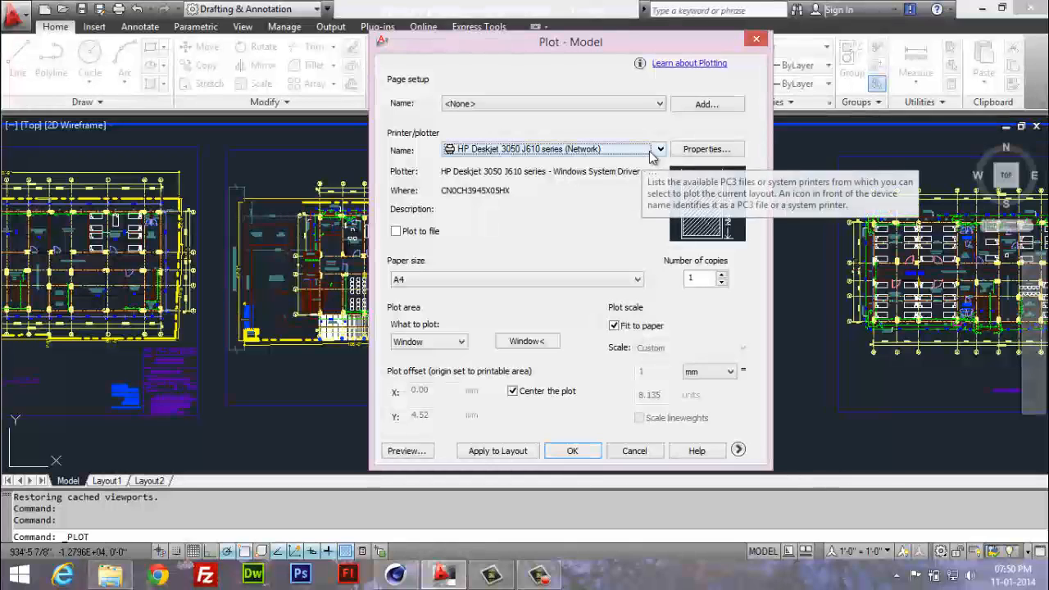
left_click(660, 149)
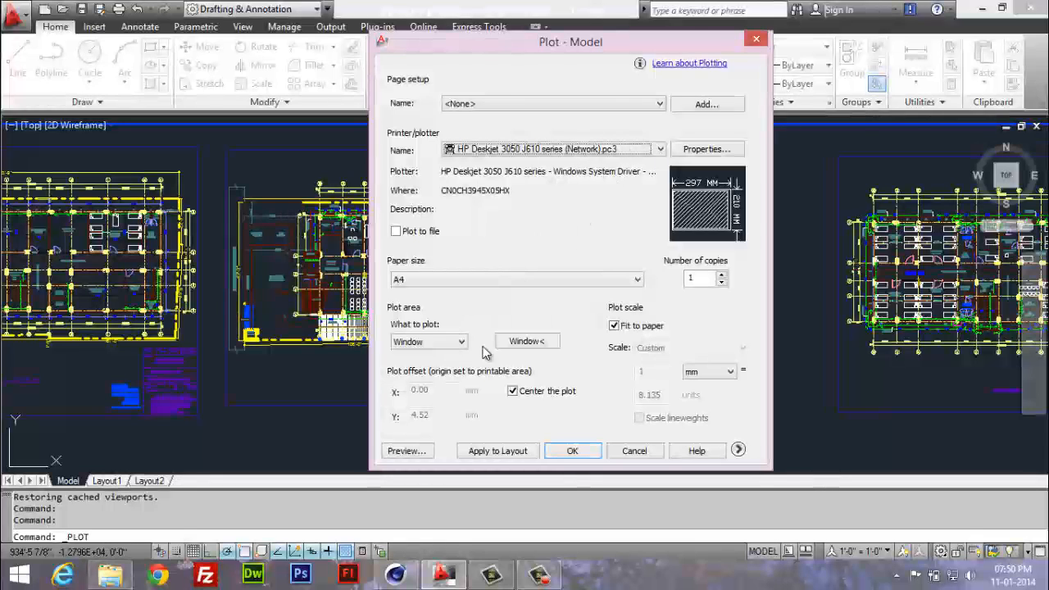
mouse_move(555, 184)
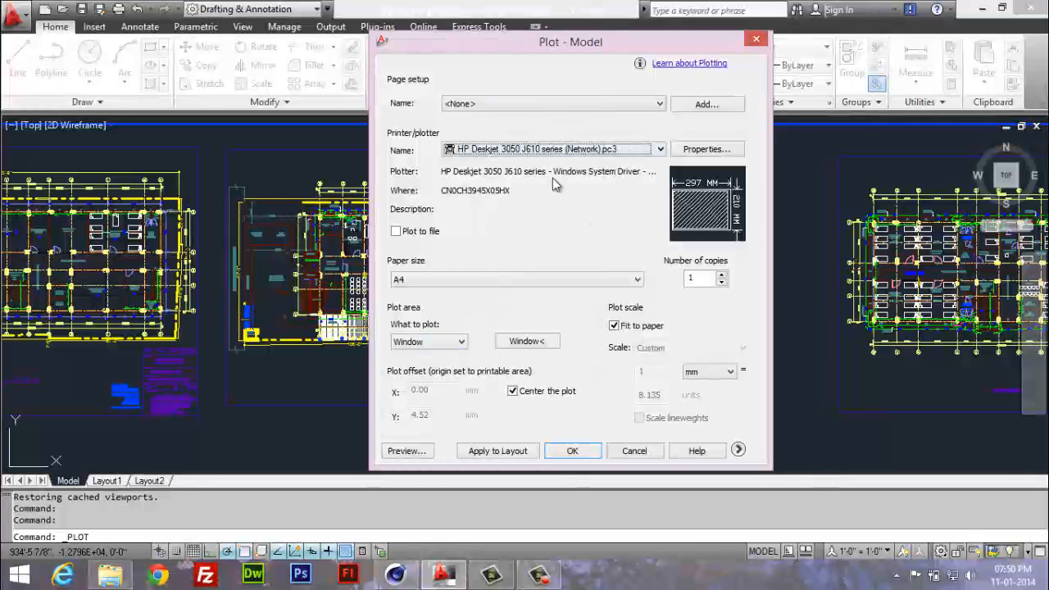
mouse_move(584, 159)
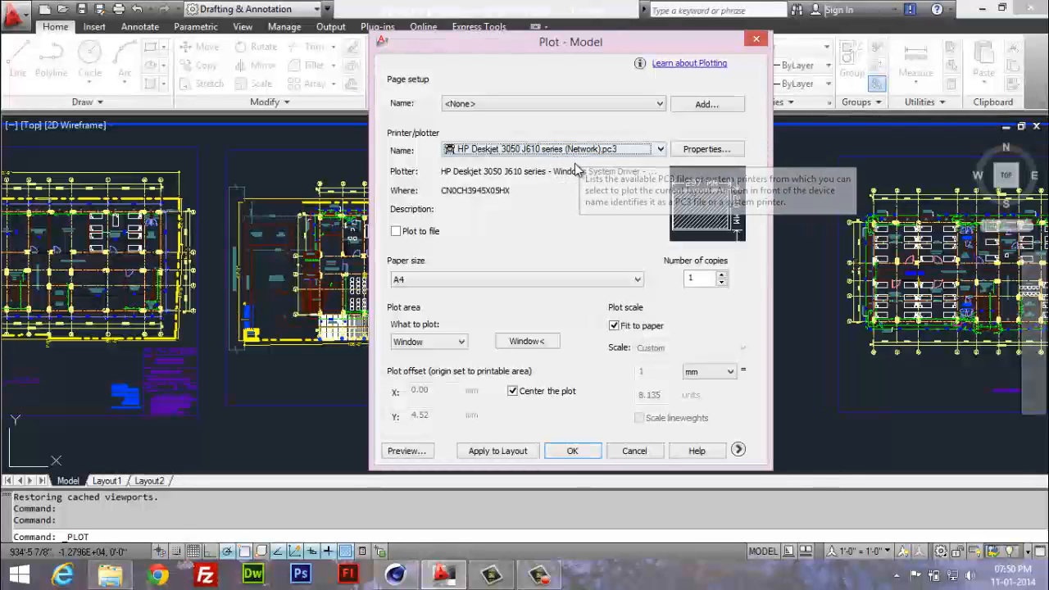
mouse_move(312, 274)
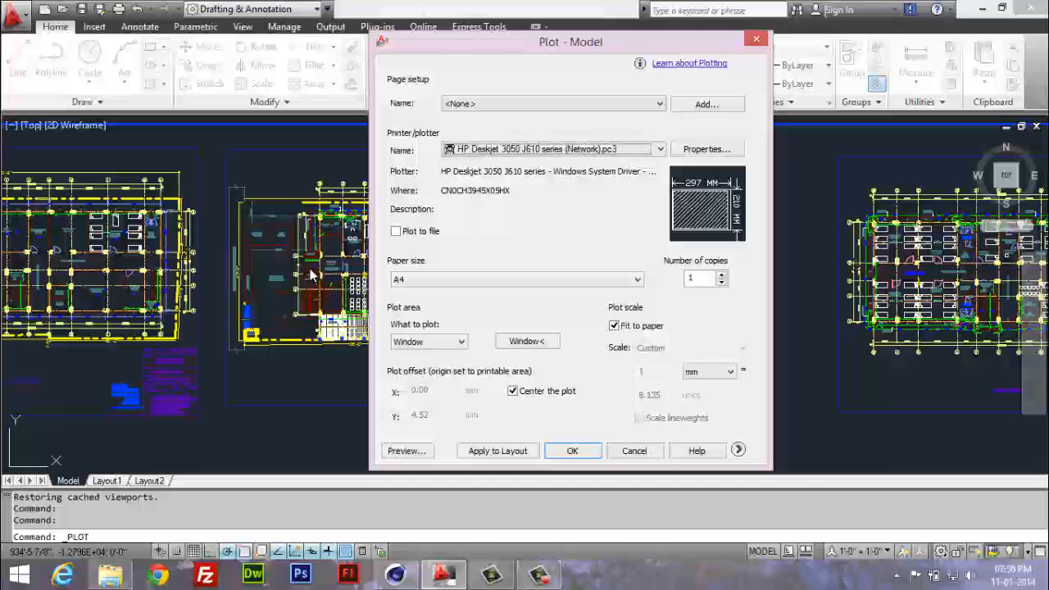
mouse_move(516, 161)
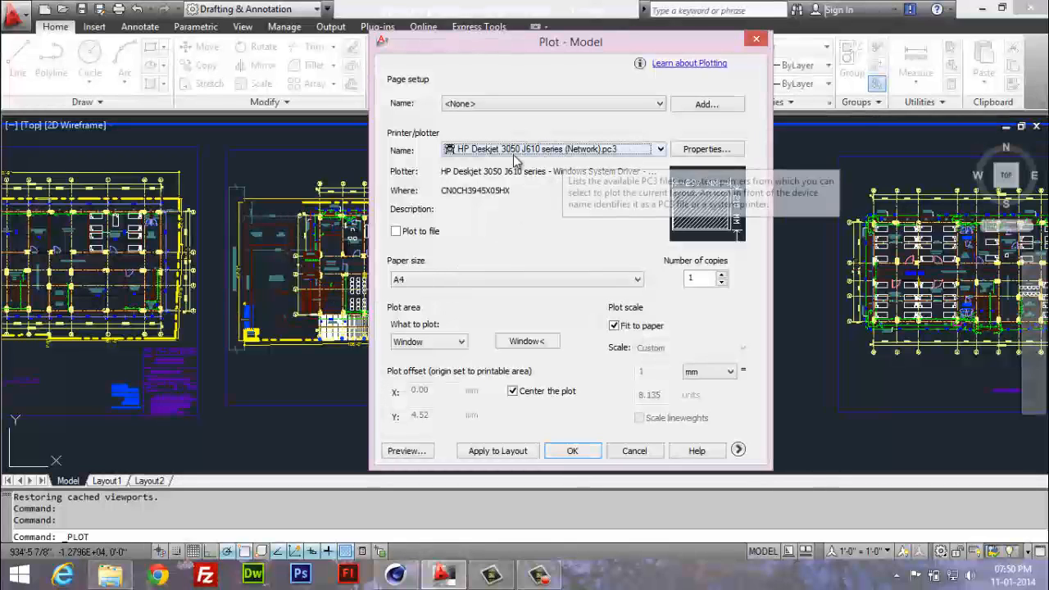
mouse_move(592, 156)
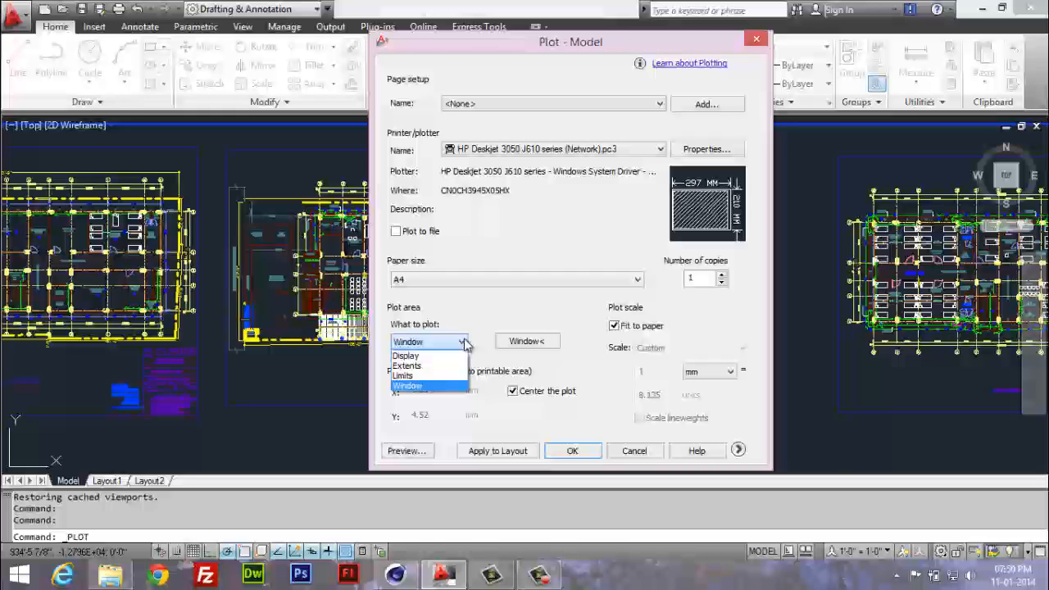
Set What to plot to Window and enclose the central floor plan as the plot area
left_click(408, 385)
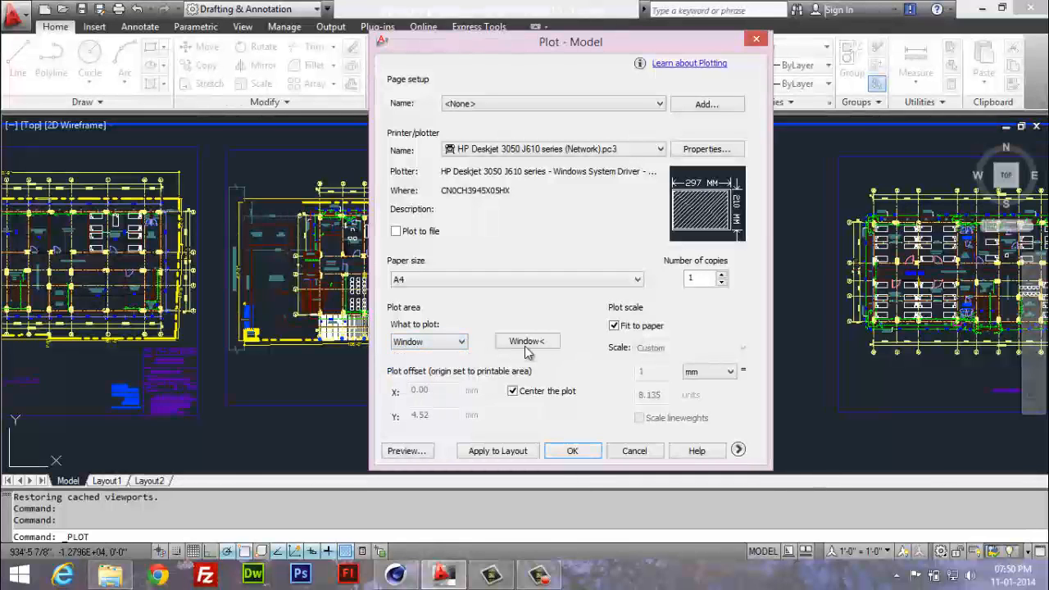
left_click(527, 341)
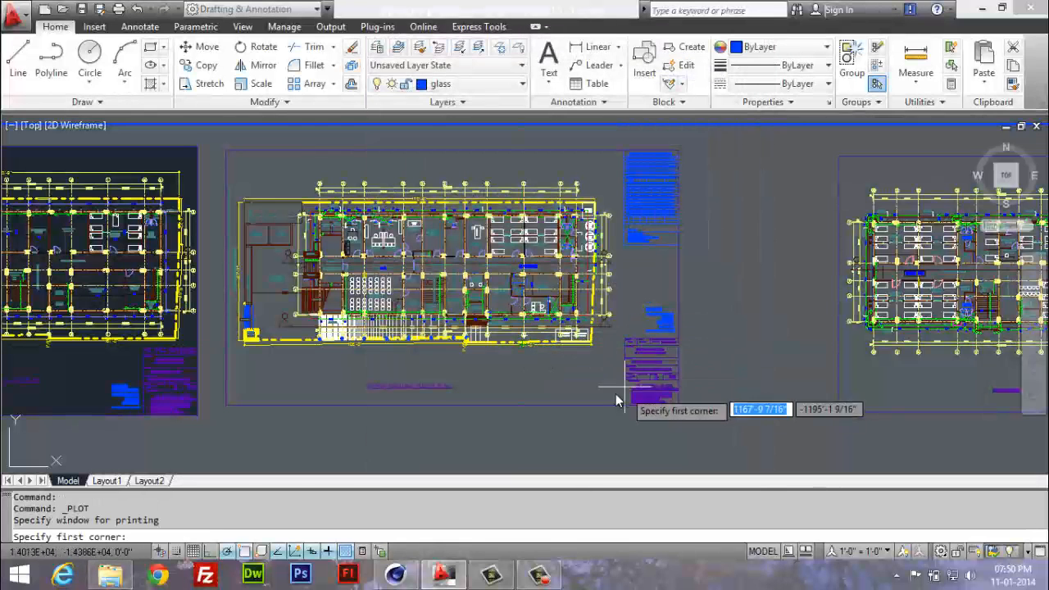
mouse_move(616, 363)
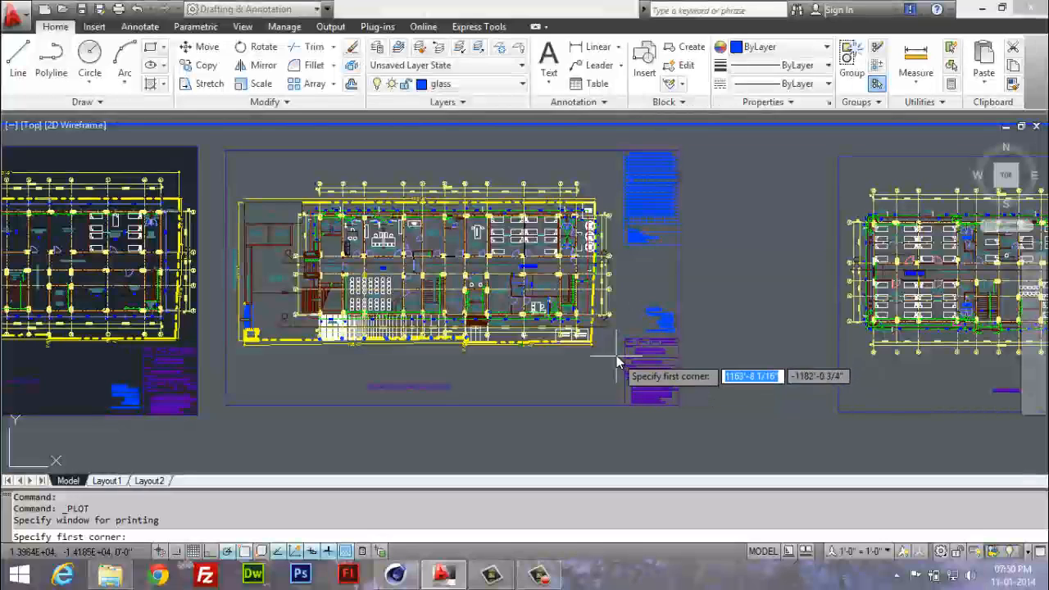
mouse_move(618, 362)
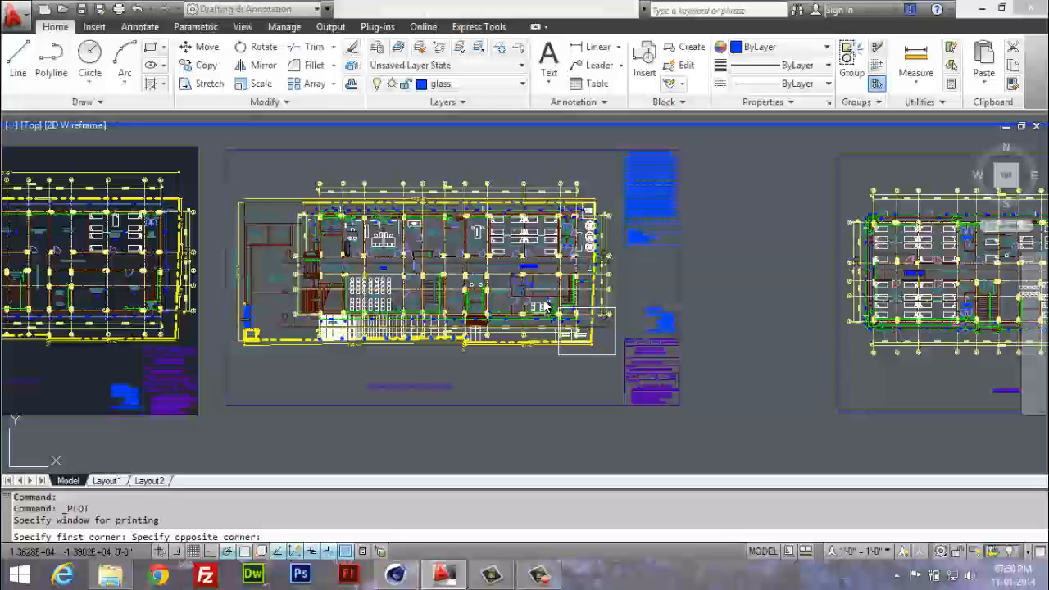
left_click_drag(545, 307, 233, 180)
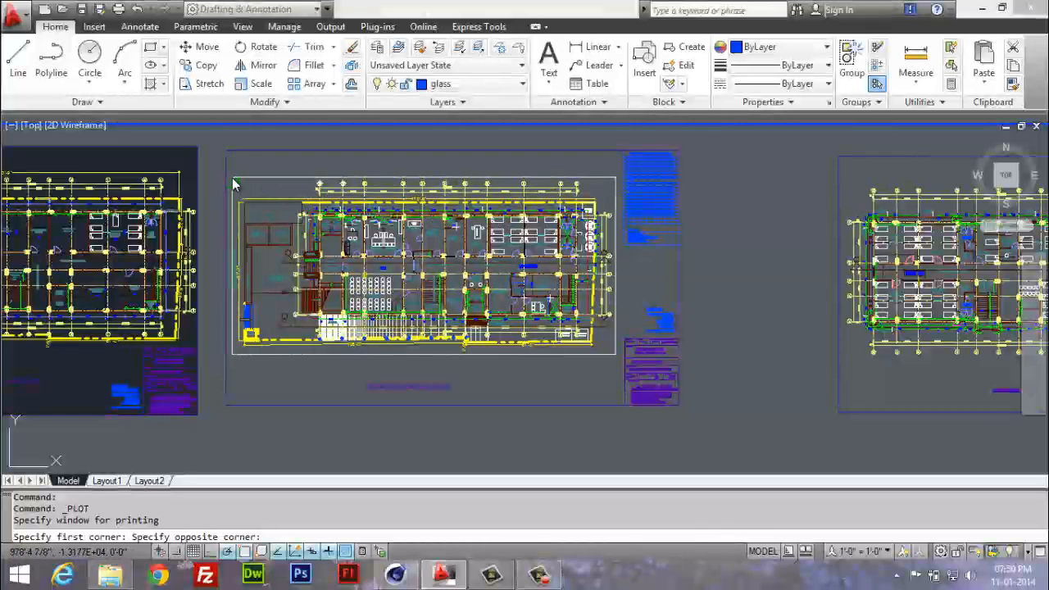
mouse_move(232, 184)
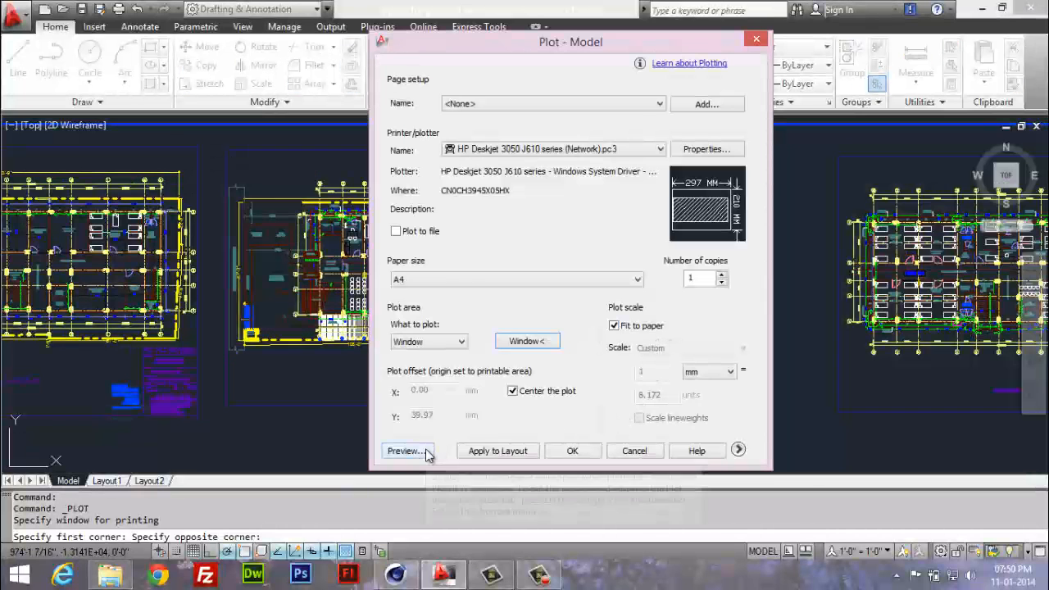
mouse_move(426, 452)
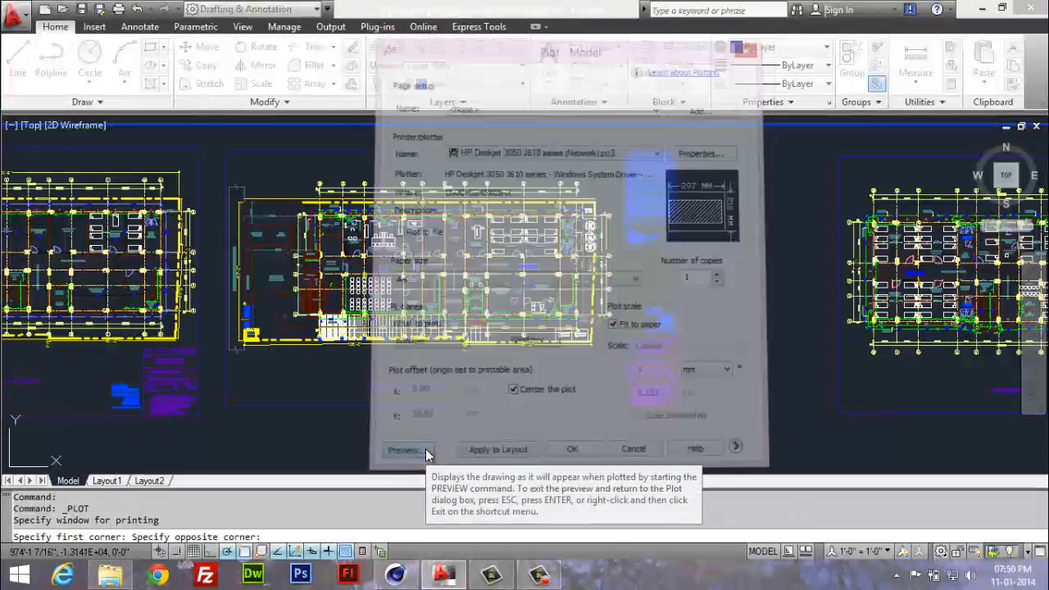
Preview the windowed floor plan sheet and send it to the HP Deskjet printer
left_click(408, 448)
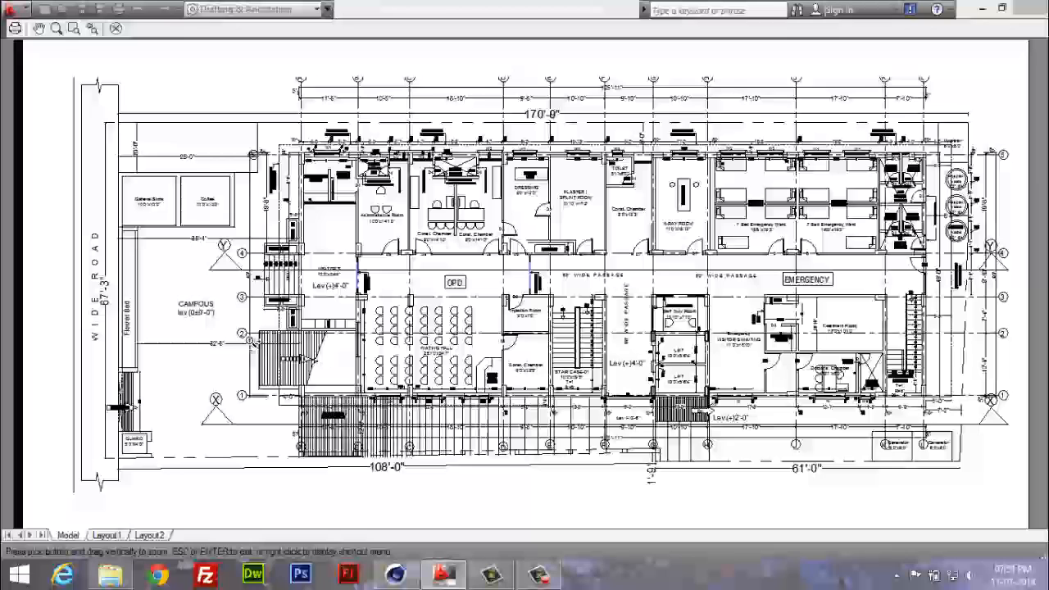
mouse_move(16, 28)
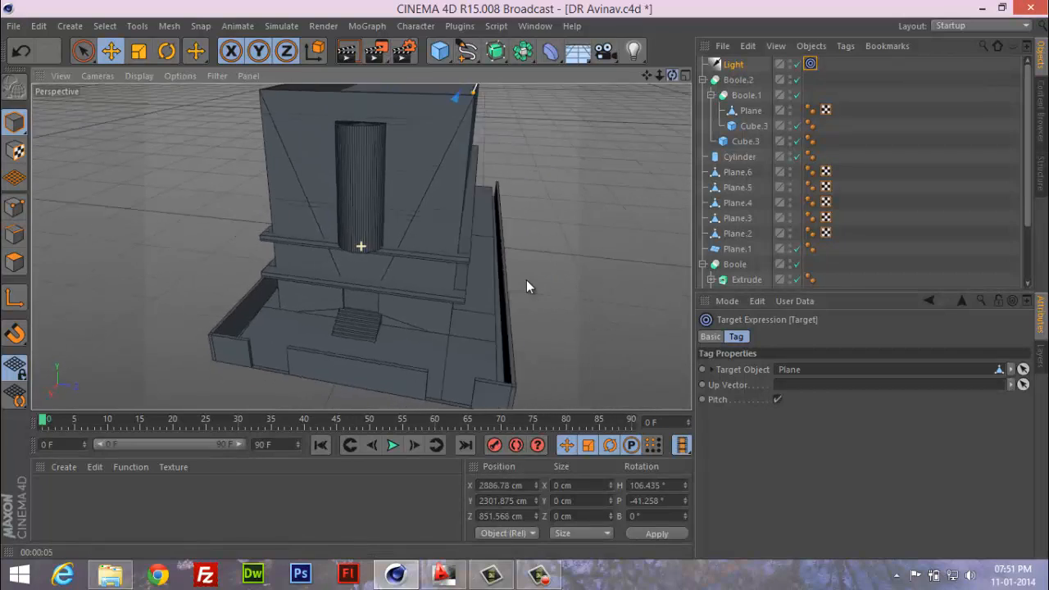
left_click(442, 573)
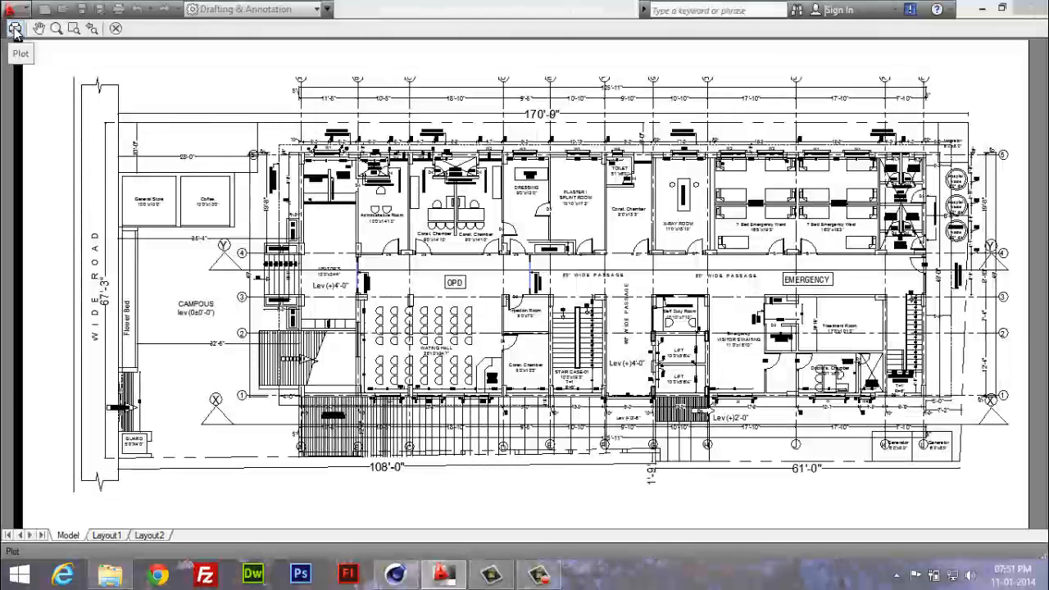
left_click(14, 27)
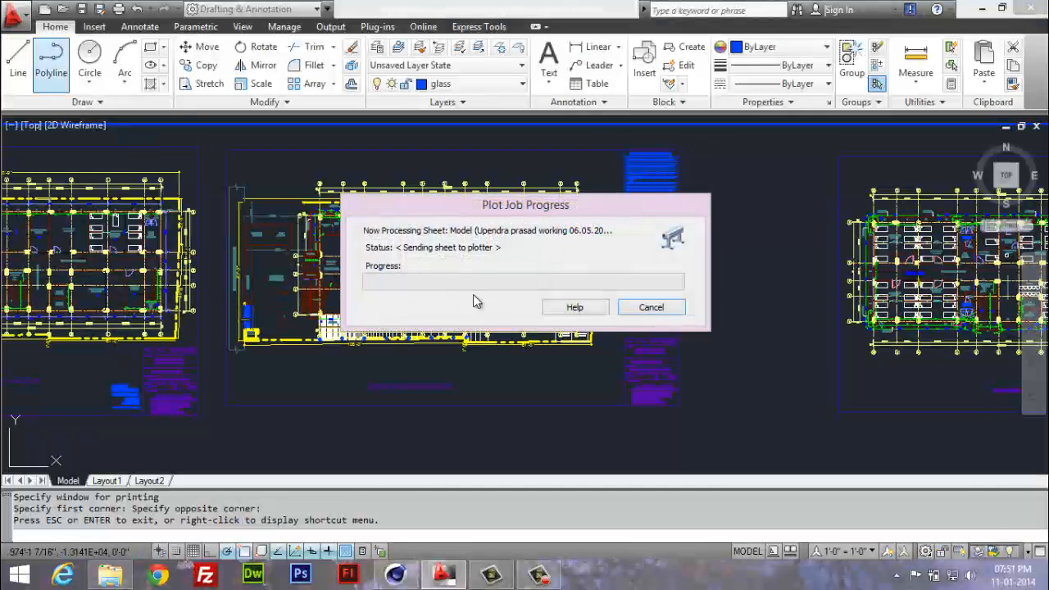